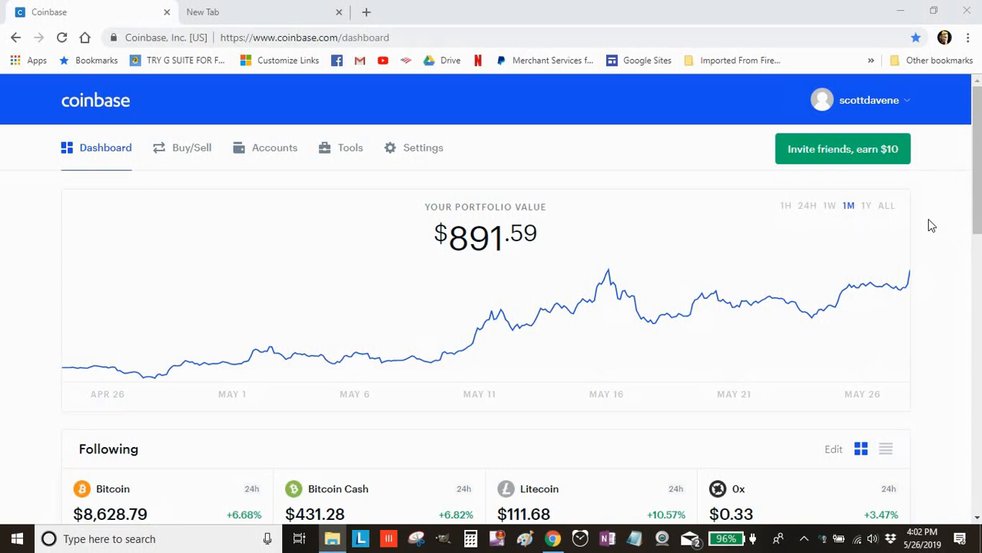
pyautogui.moveTo(479, 183)
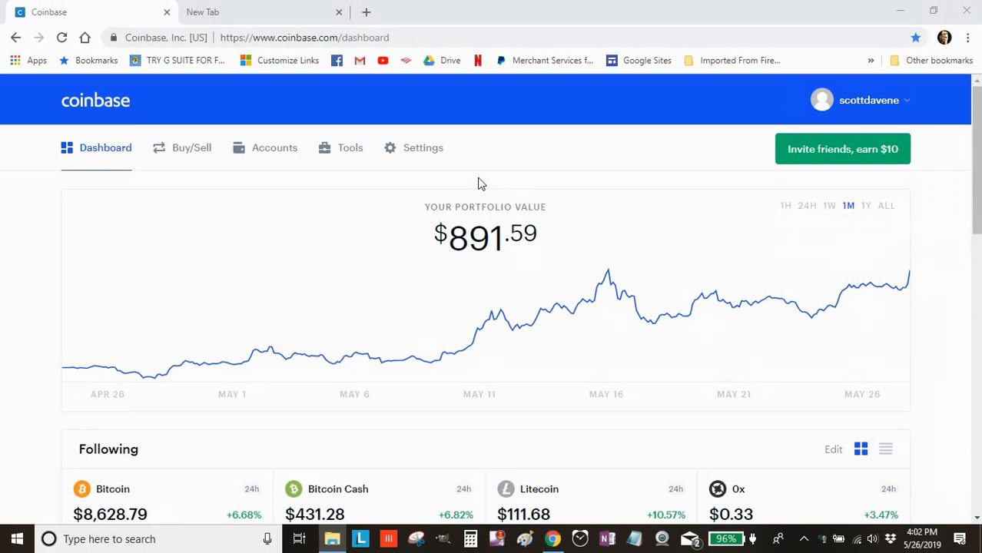
pyautogui.moveTo(326, 175)
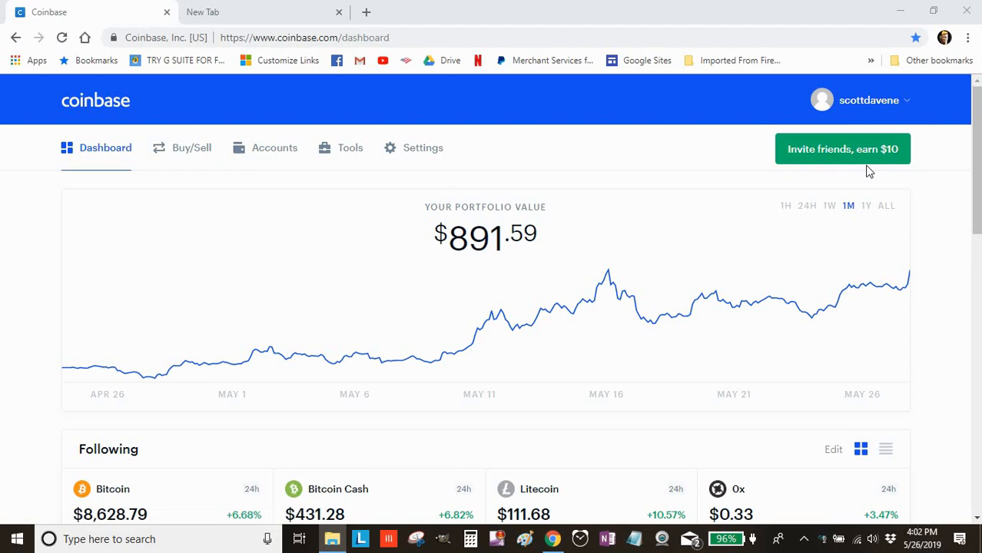
pyautogui.moveTo(846, 154)
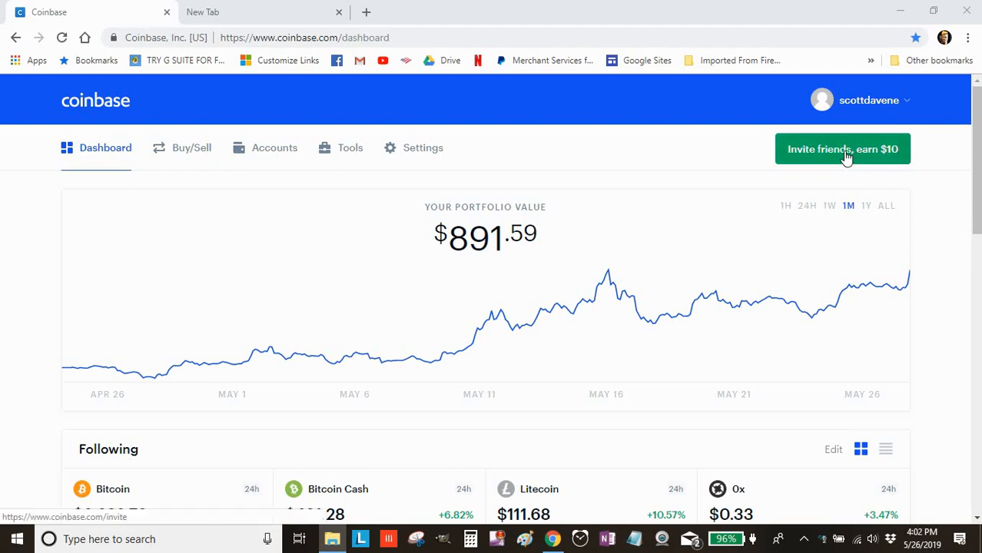
pyautogui.moveTo(568, 181)
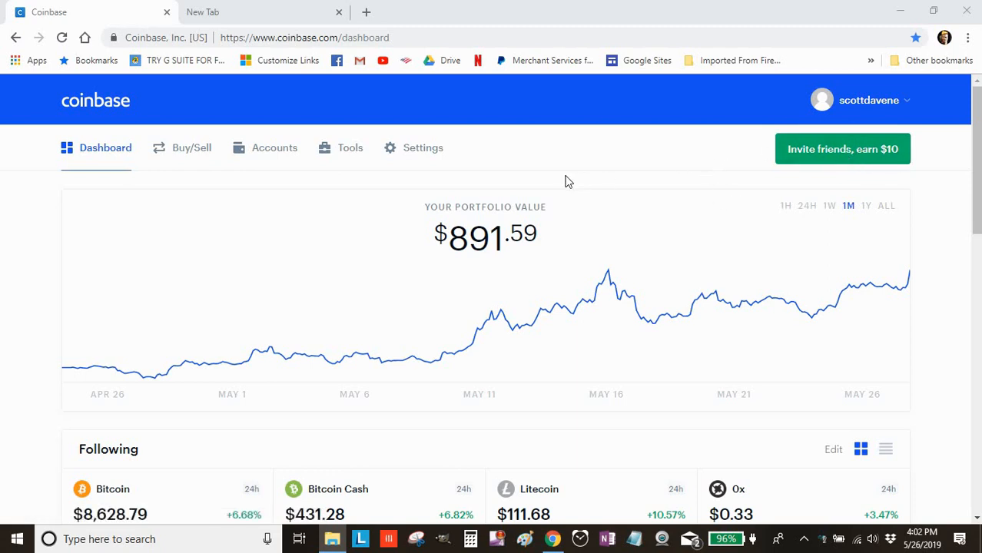
pyautogui.moveTo(137, 184)
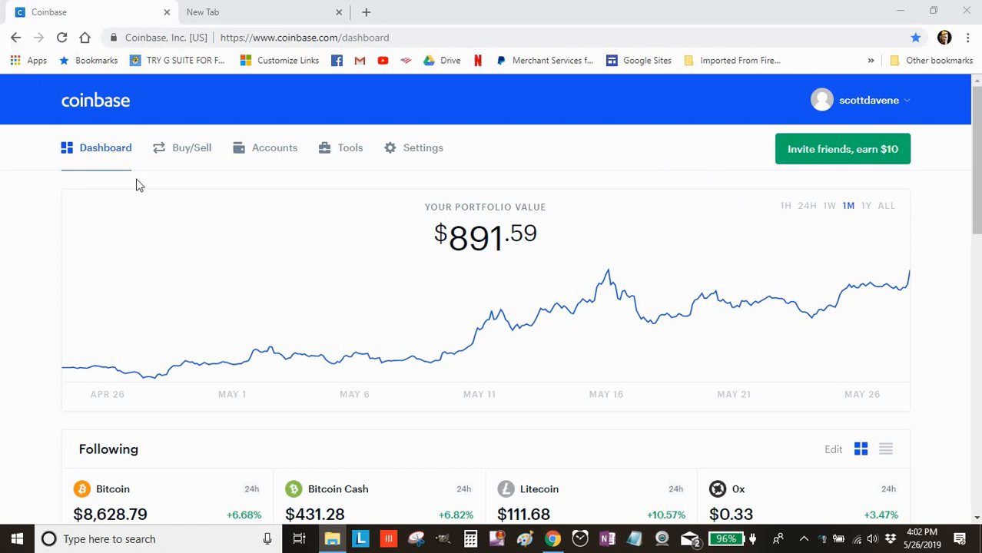
pyautogui.moveTo(842, 162)
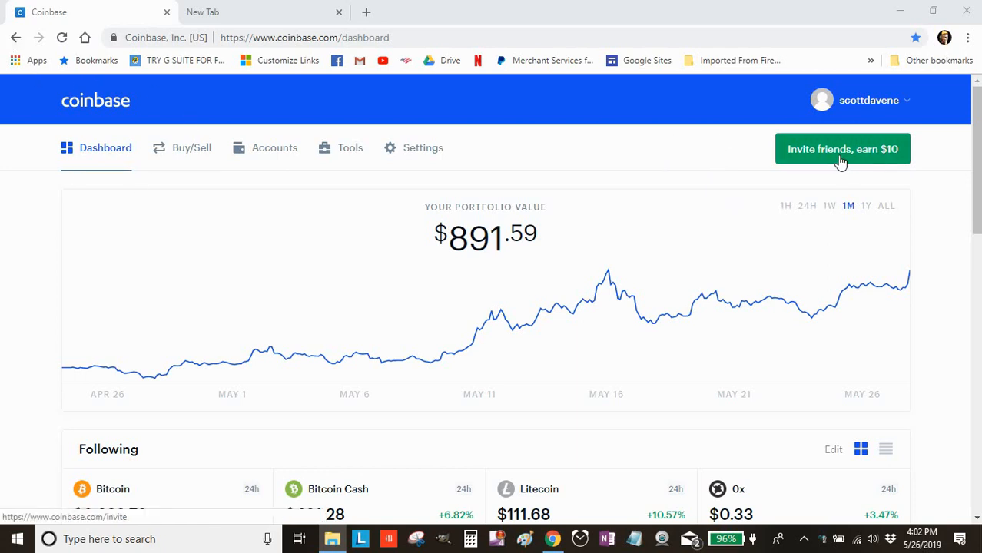
# Reach 'Invite friends, earn $10' and scroll to the invite-email field and 'Share your link' buttons
pyautogui.click(842, 147)
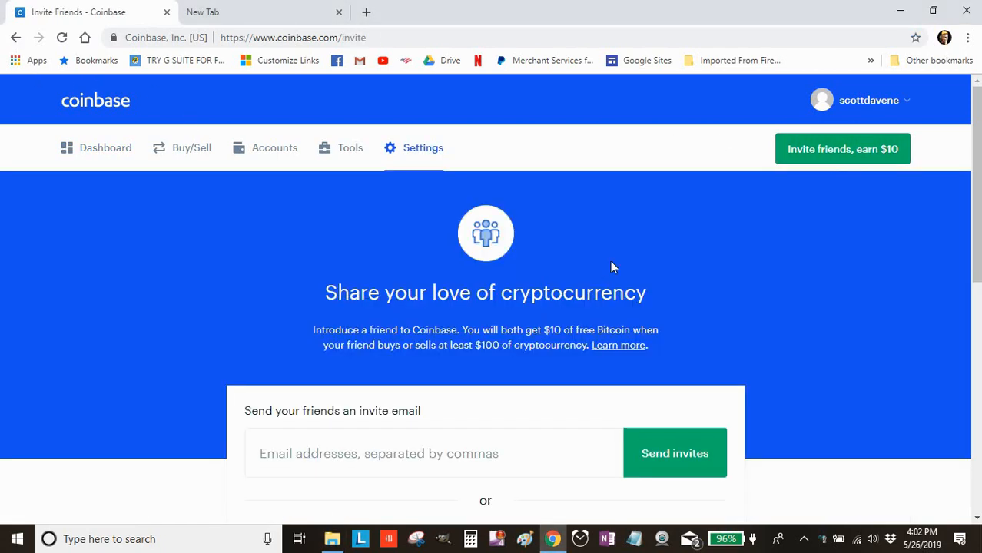
pyautogui.scroll(-3)
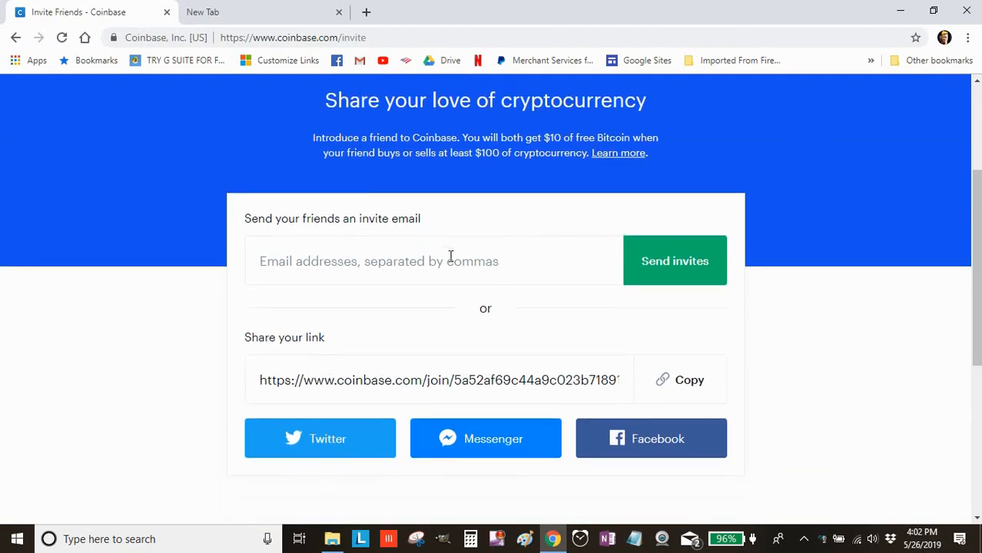
pyautogui.scroll(-3)
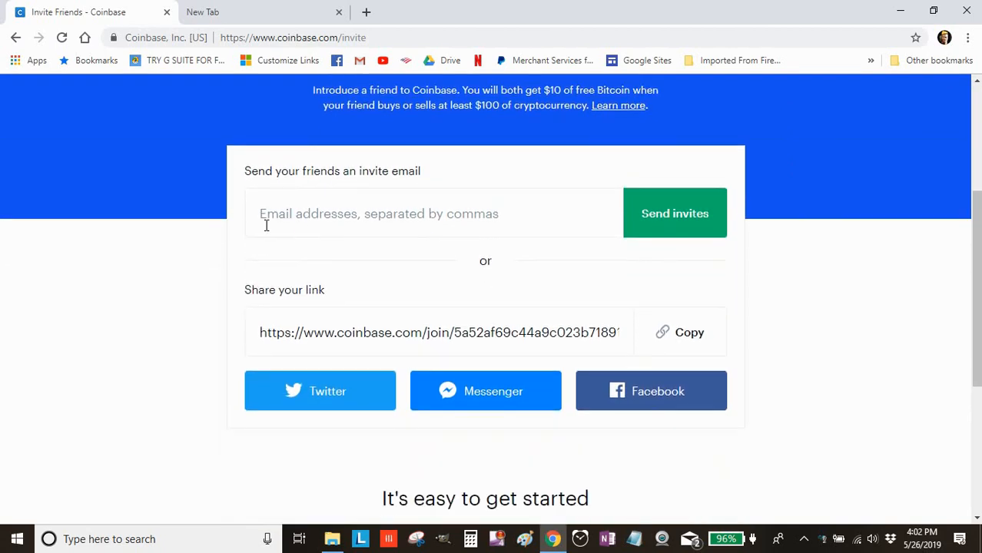
pyautogui.moveTo(685, 255)
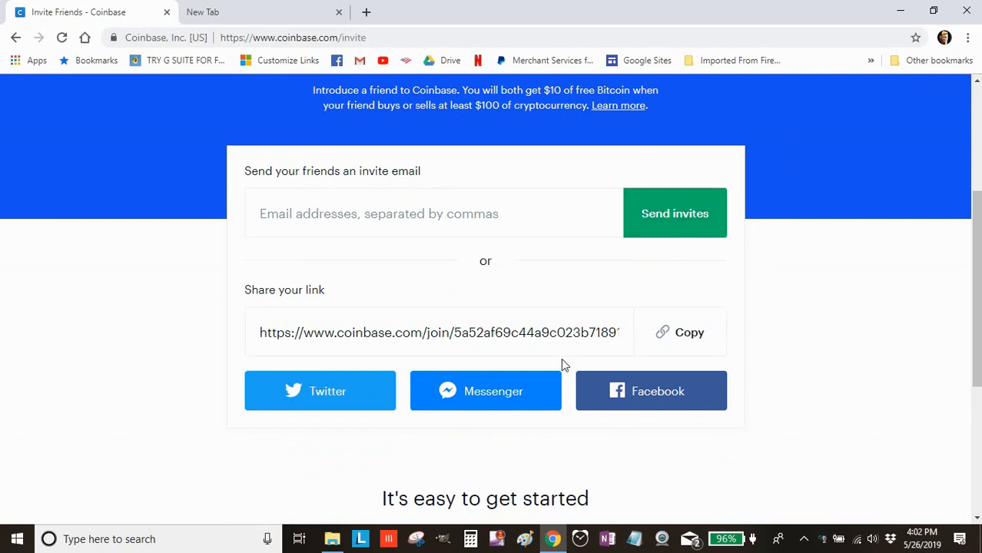
pyautogui.moveTo(556, 276)
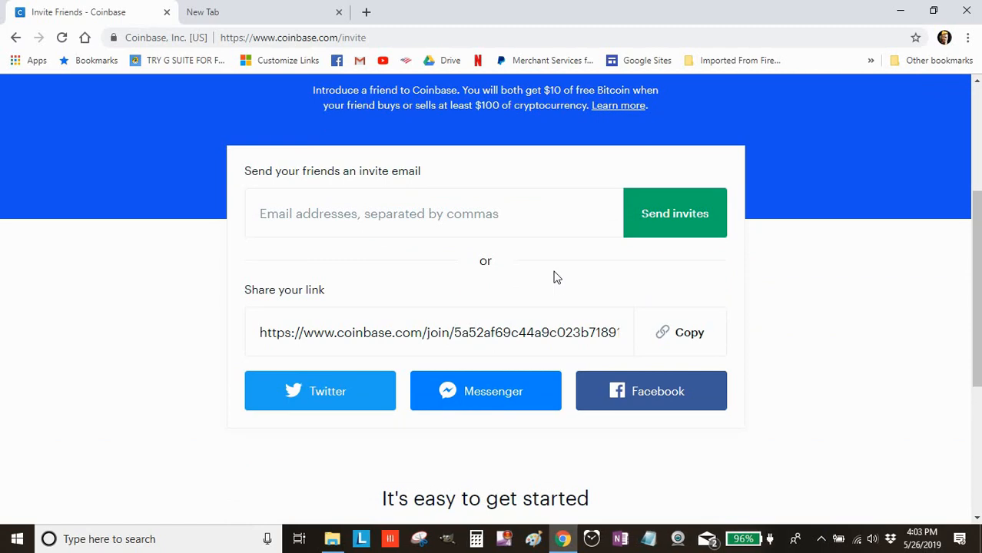
pyautogui.scroll(-3)
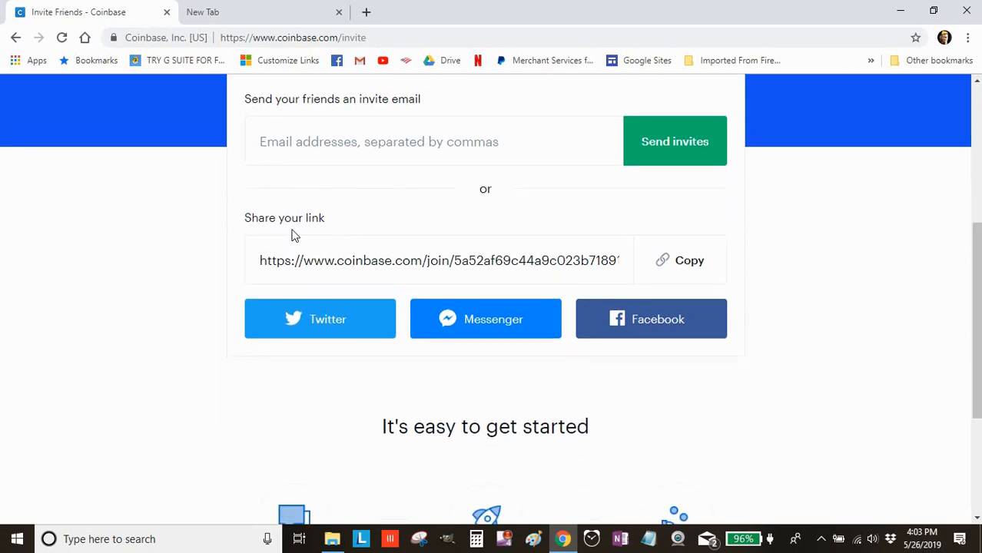
pyautogui.moveTo(375, 274)
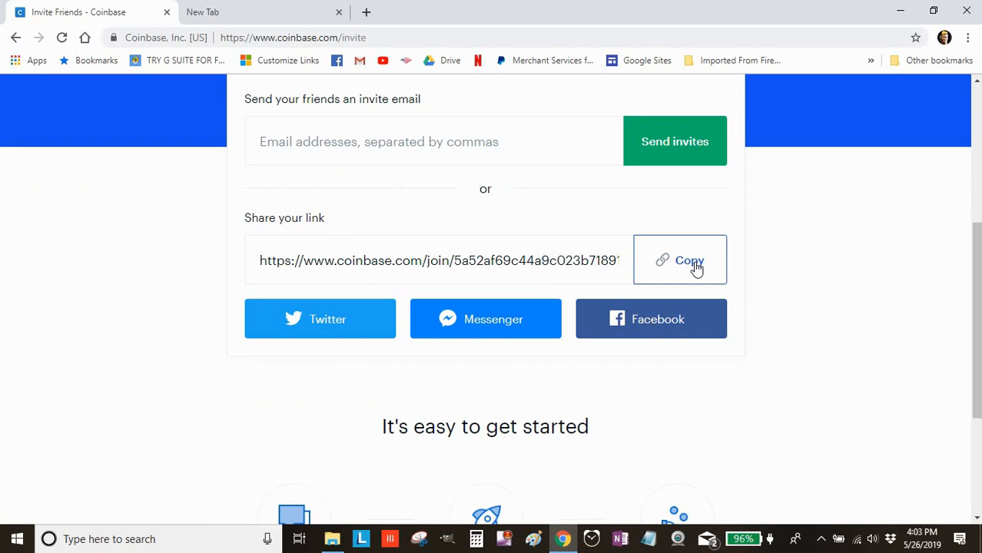
pyautogui.moveTo(392, 321)
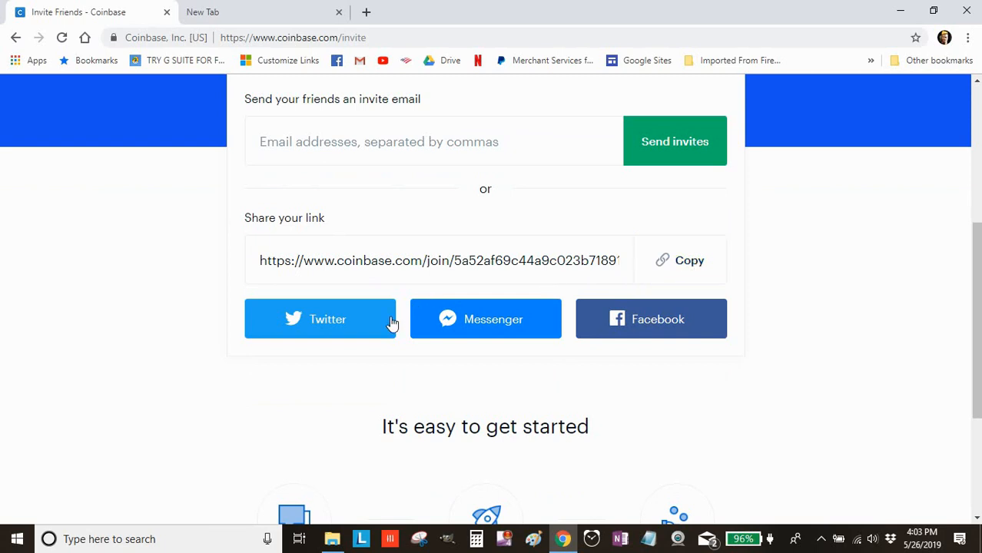
pyautogui.moveTo(458, 326)
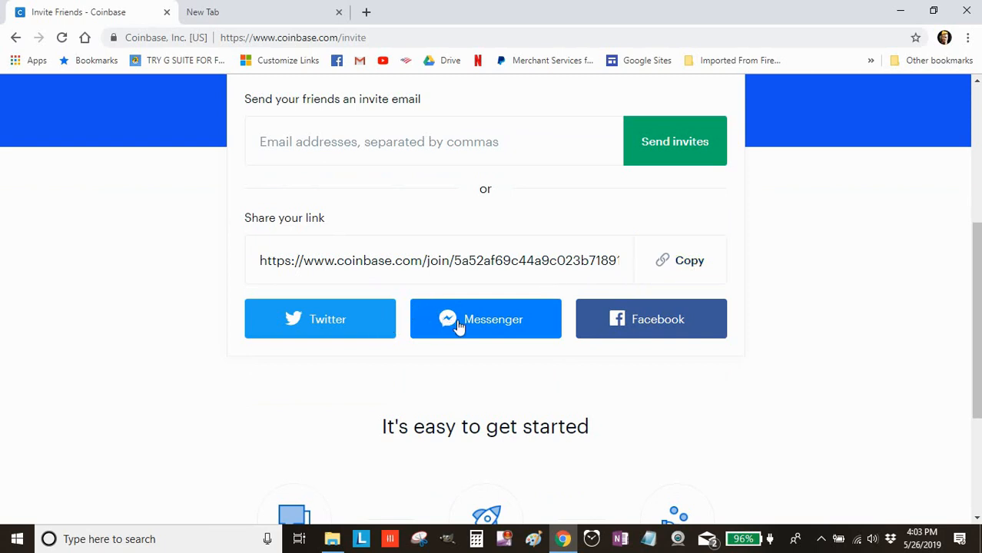
pyautogui.moveTo(554, 384)
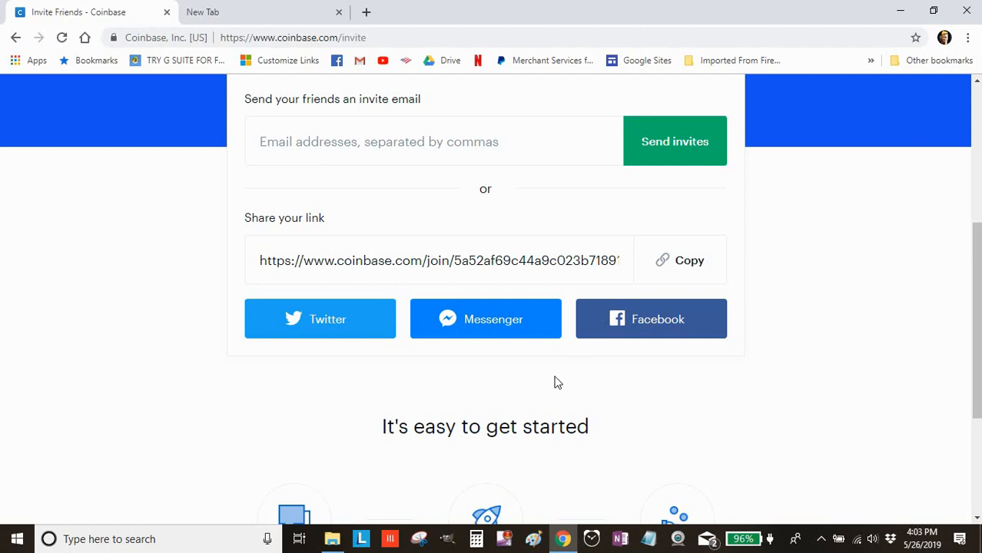
pyautogui.moveTo(555, 378)
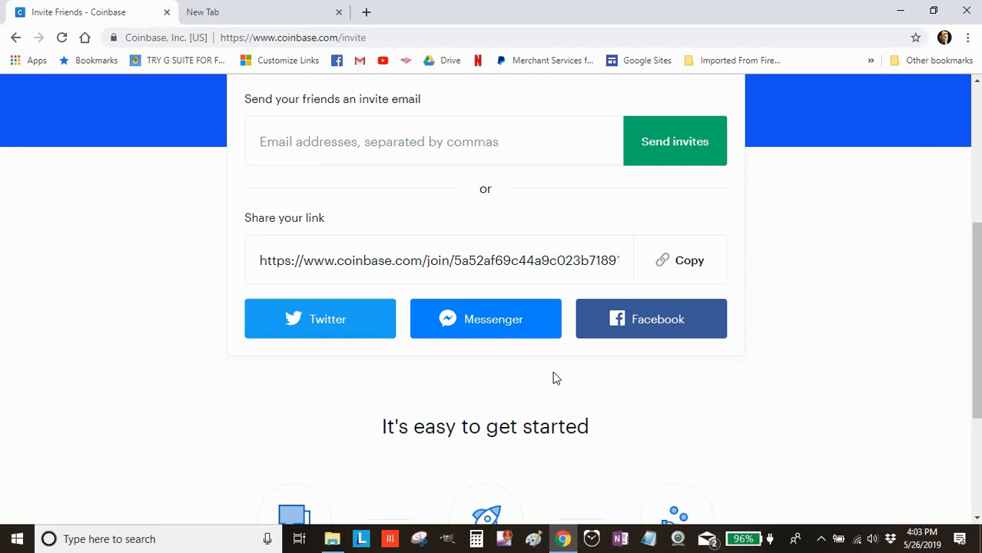
pyautogui.moveTo(537, 378)
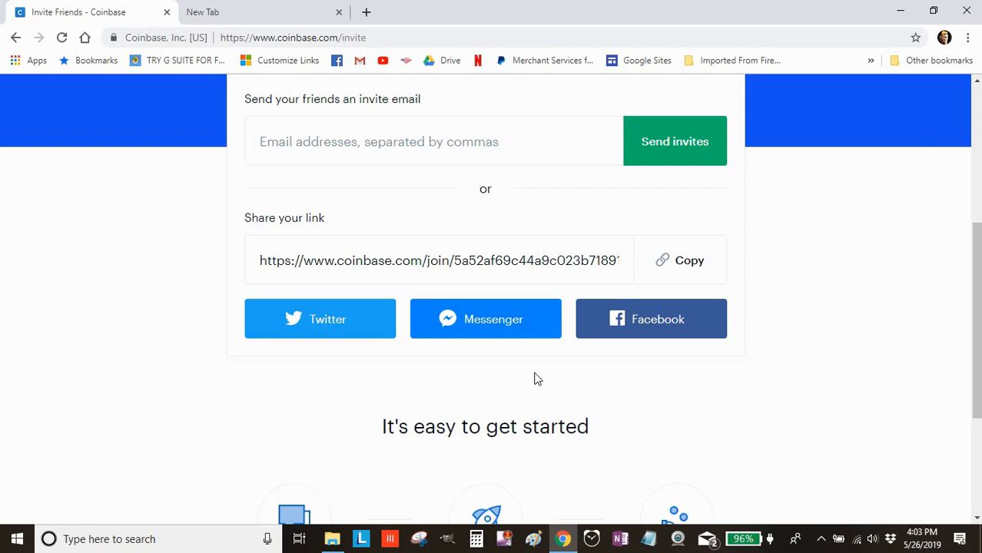
pyautogui.scroll(3)
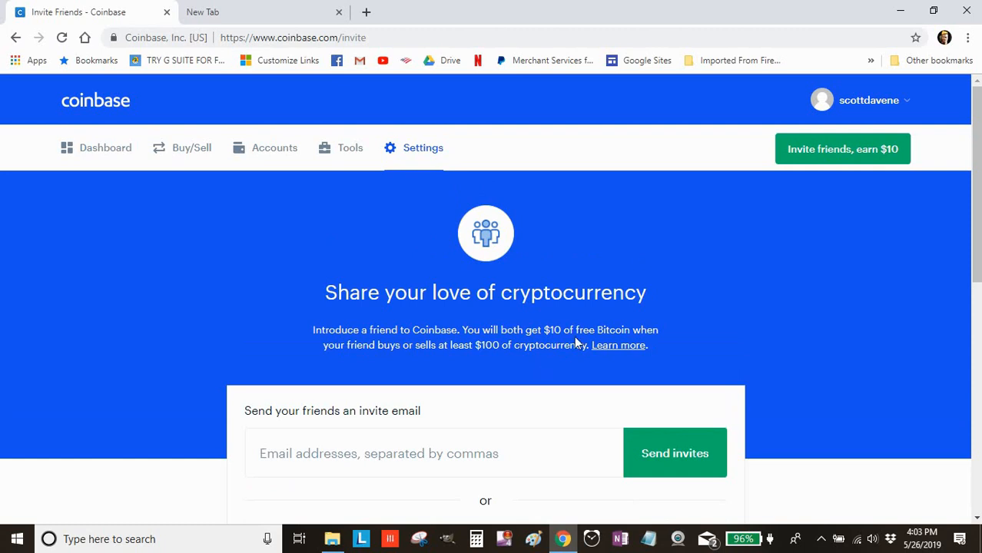
pyautogui.moveTo(520, 356)
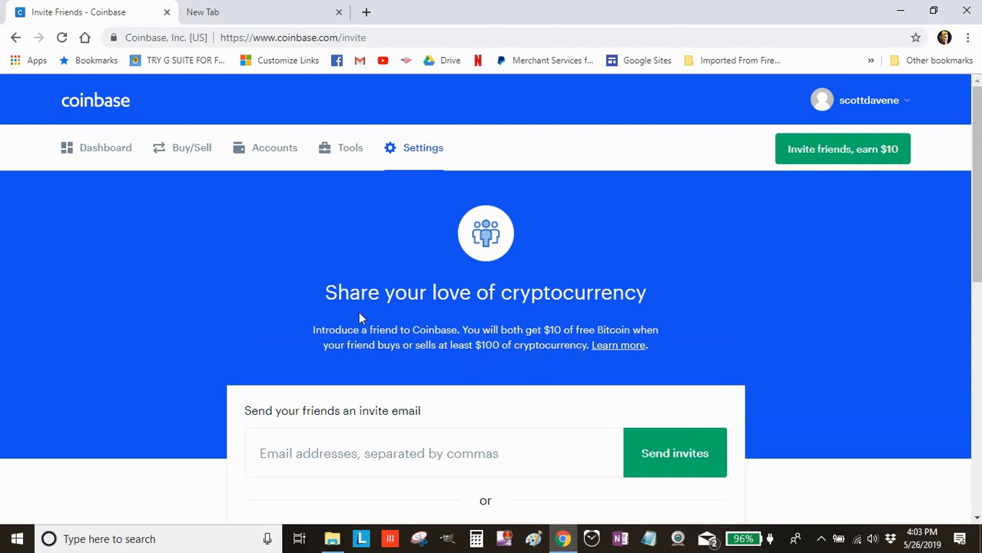
pyautogui.moveTo(671, 351)
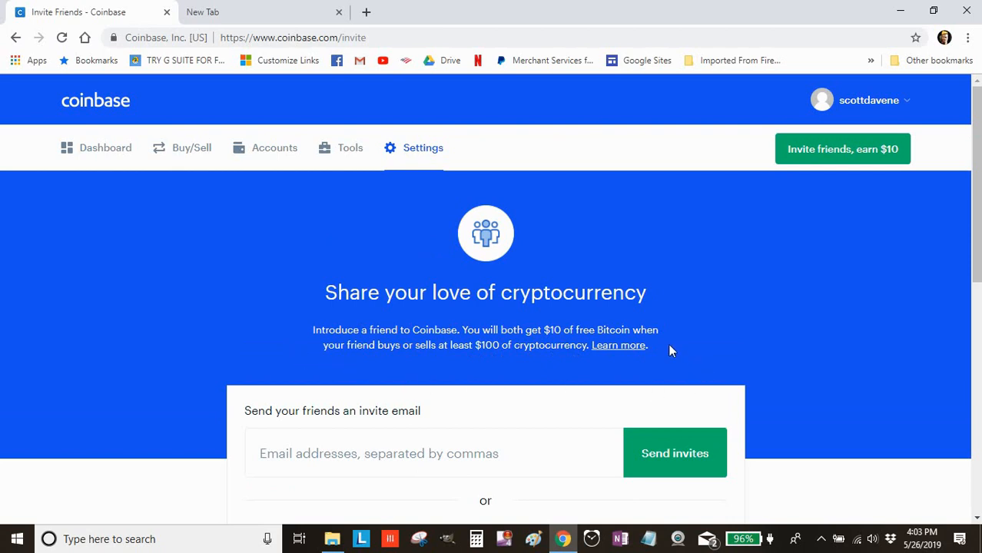
pyautogui.moveTo(707, 360)
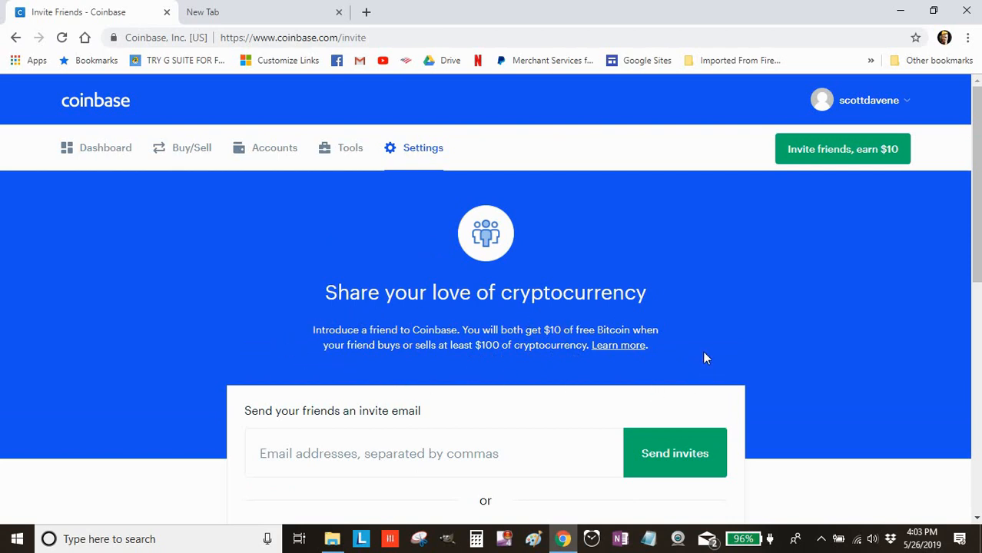
pyautogui.moveTo(705, 367)
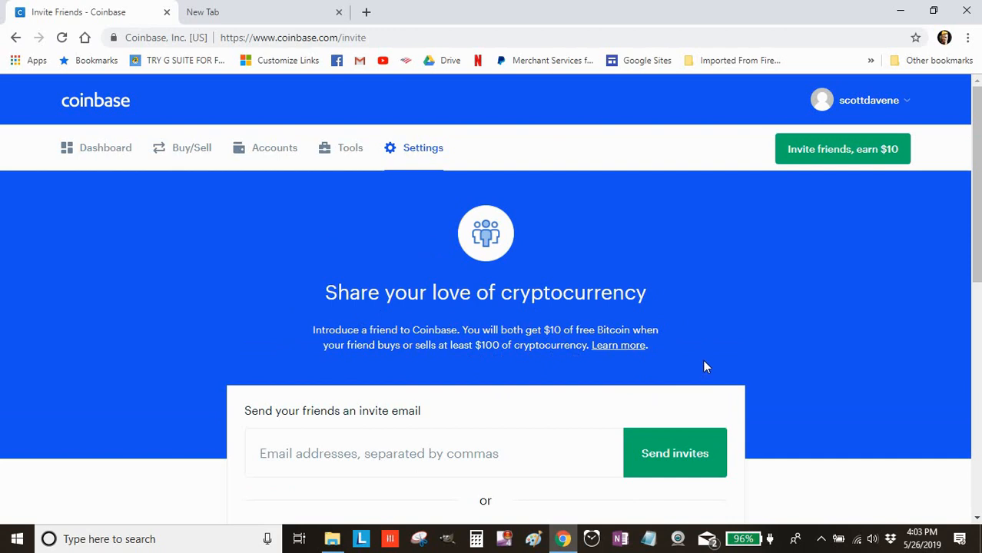
pyautogui.scroll(-3)
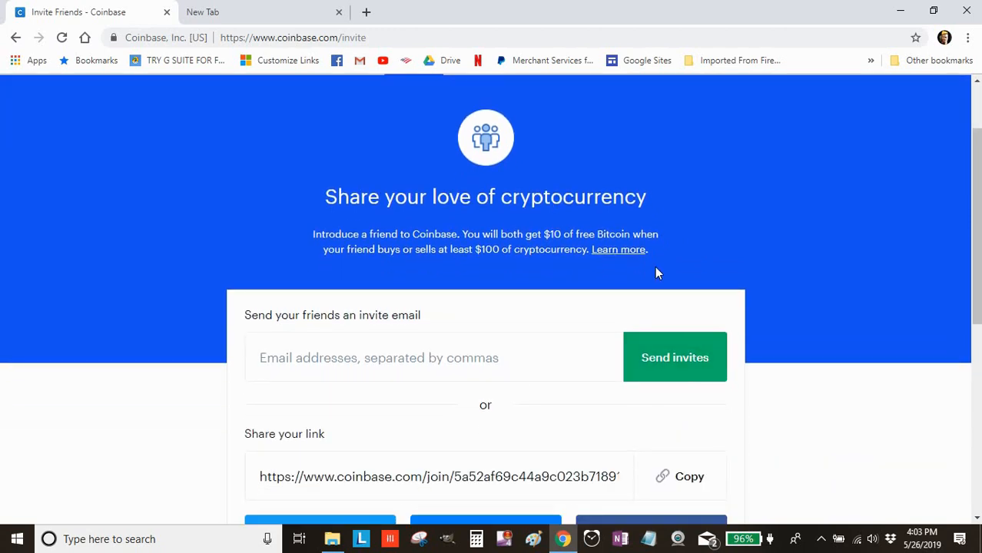
pyautogui.moveTo(614, 267)
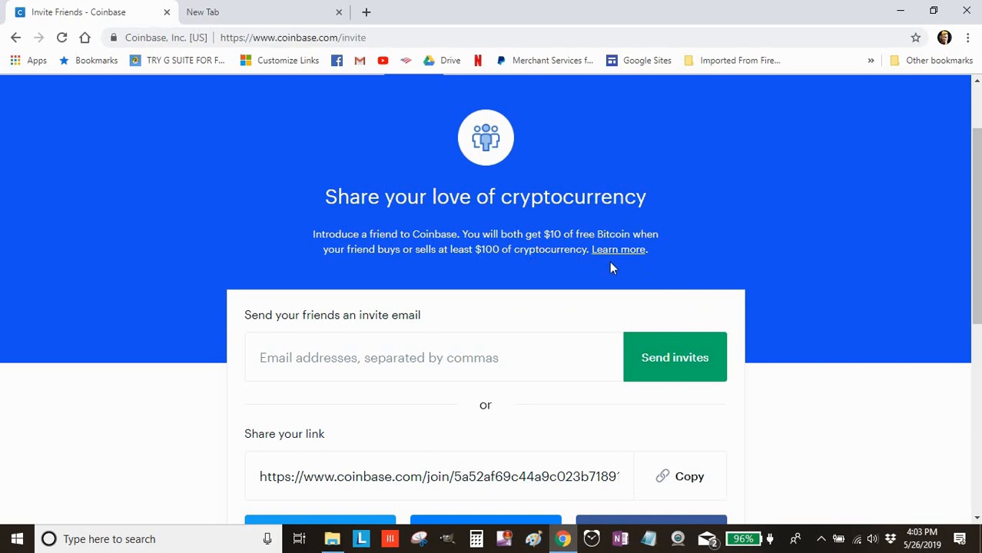
pyautogui.moveTo(611, 277)
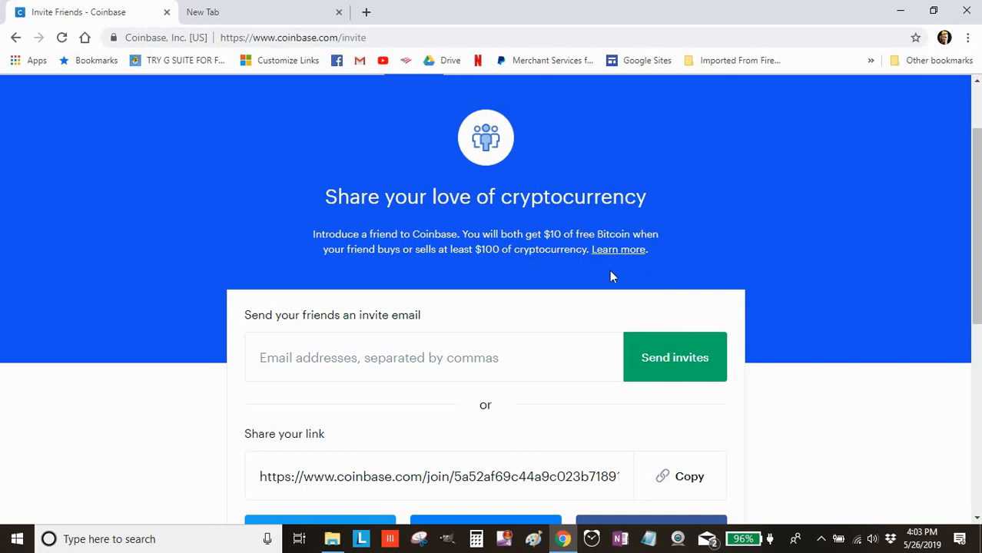